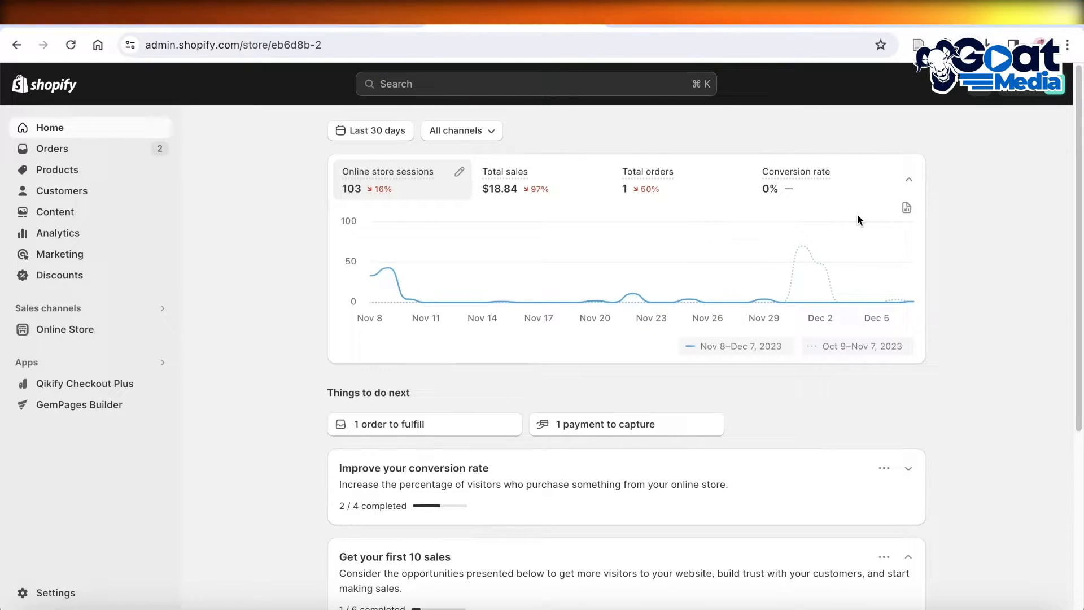
Go to the store's Settings from the home dashboard sidebar.
{"action": "left_click", "coordinate": [54, 593]}
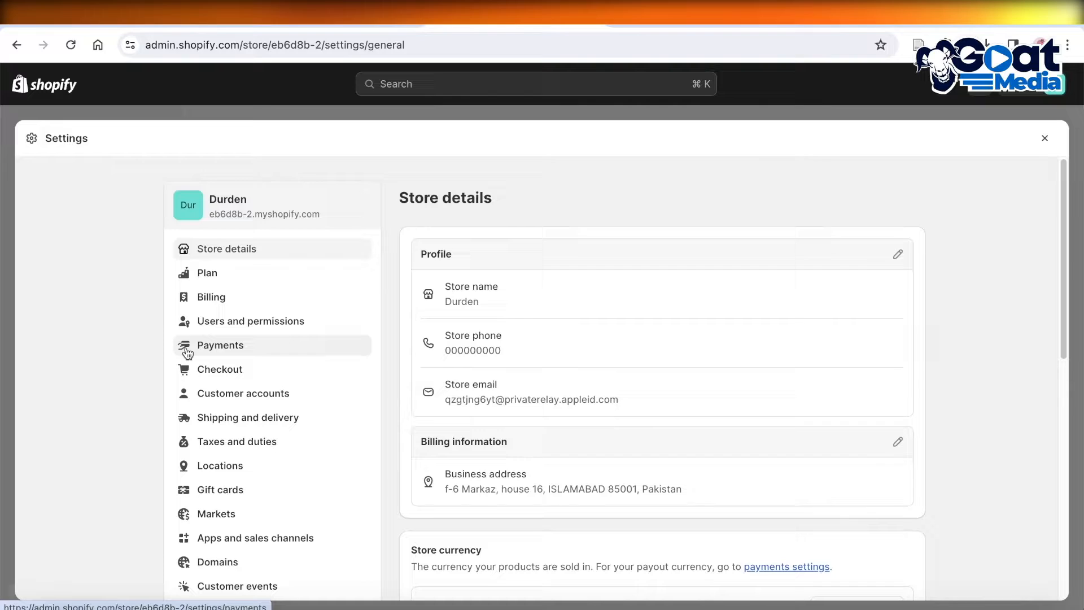
Show the Payments settings and review the Bogus Gateway, manual methods and customization sections.
{"action": "left_click", "coordinate": [221, 346]}
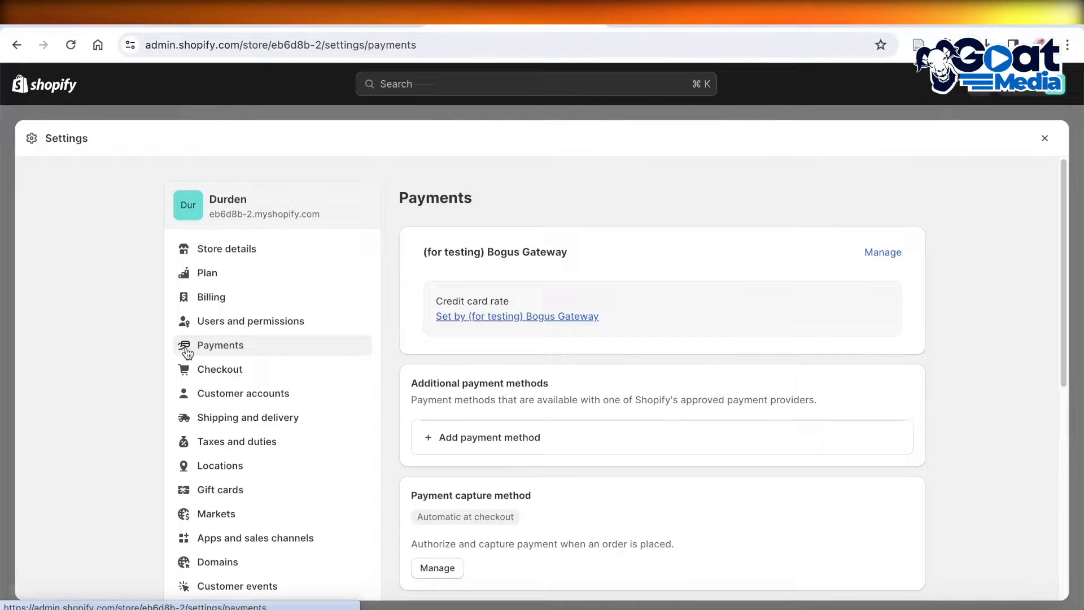
{"action": "mouse_move", "coordinate": [959, 196]}
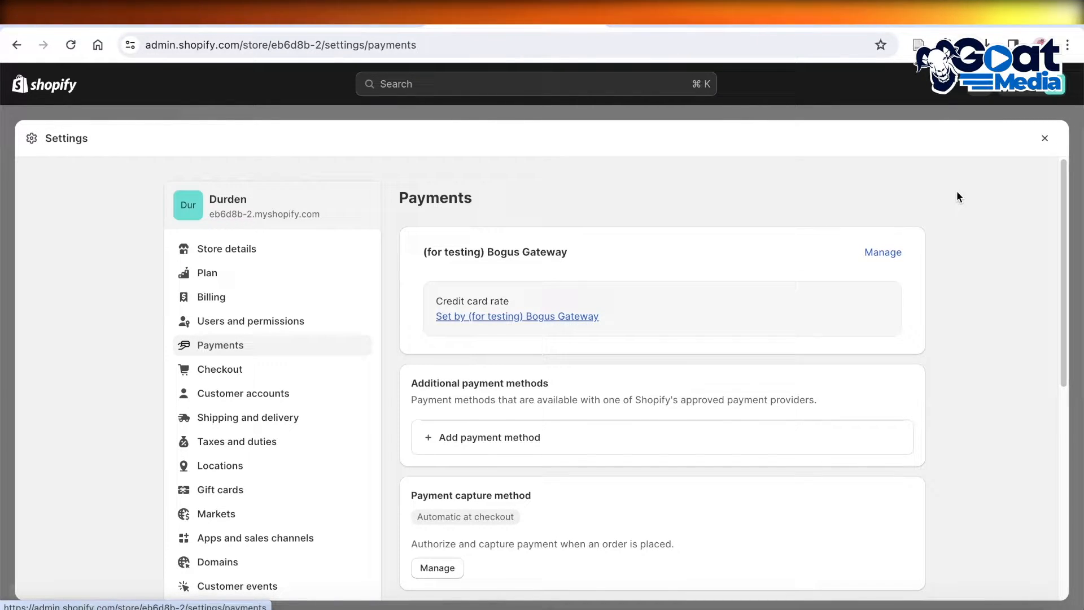
{"action": "mouse_move", "coordinate": [941, 212]}
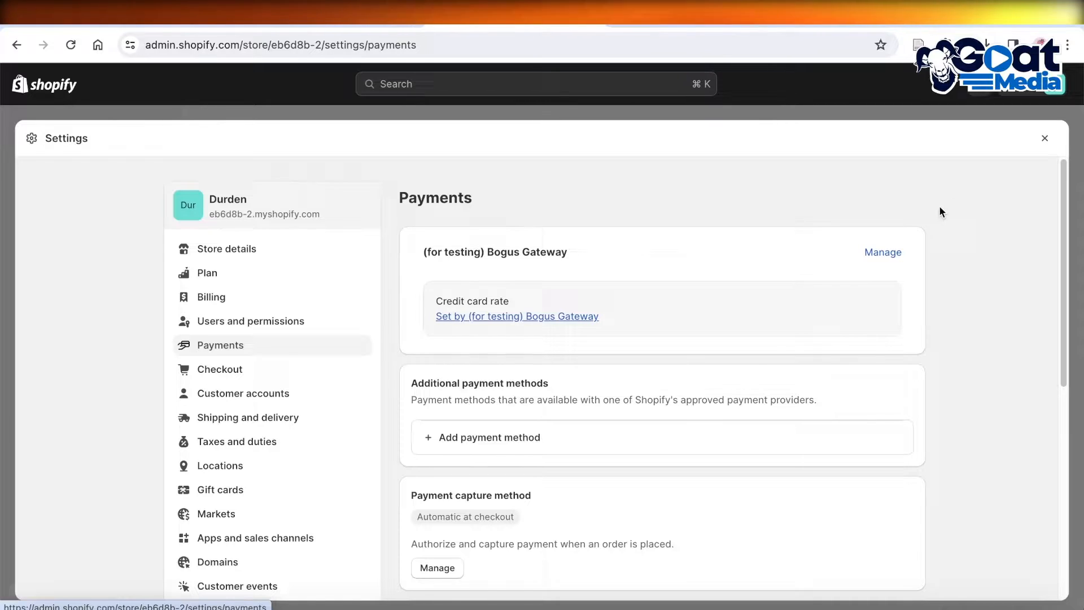
{"action": "scroll", "scroll_direction": "down", "scroll_amount": 3}
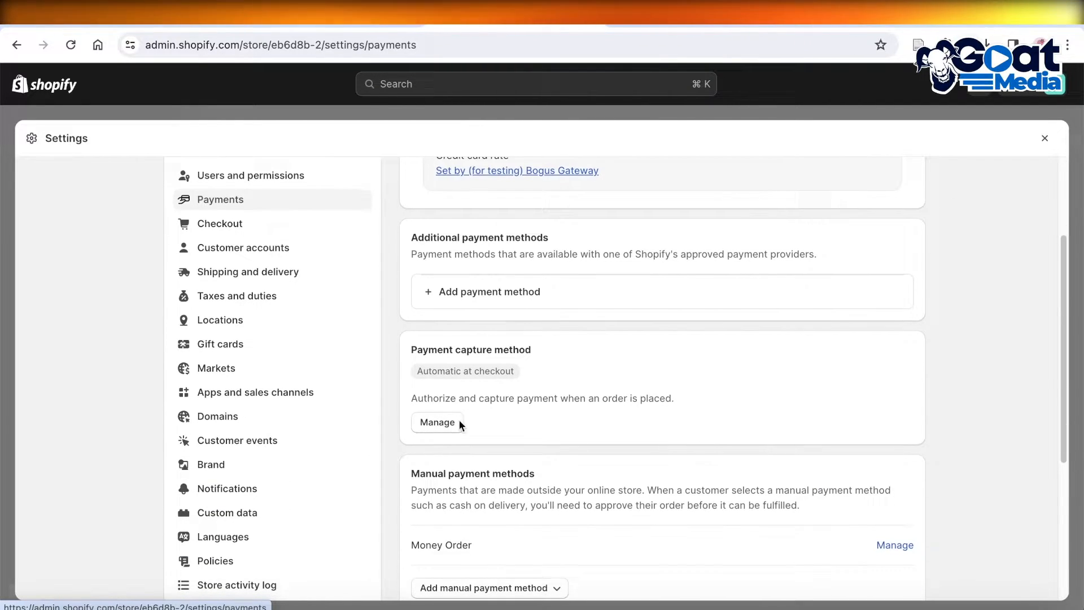
{"action": "scroll", "scroll_direction": "down", "scroll_amount": 3}
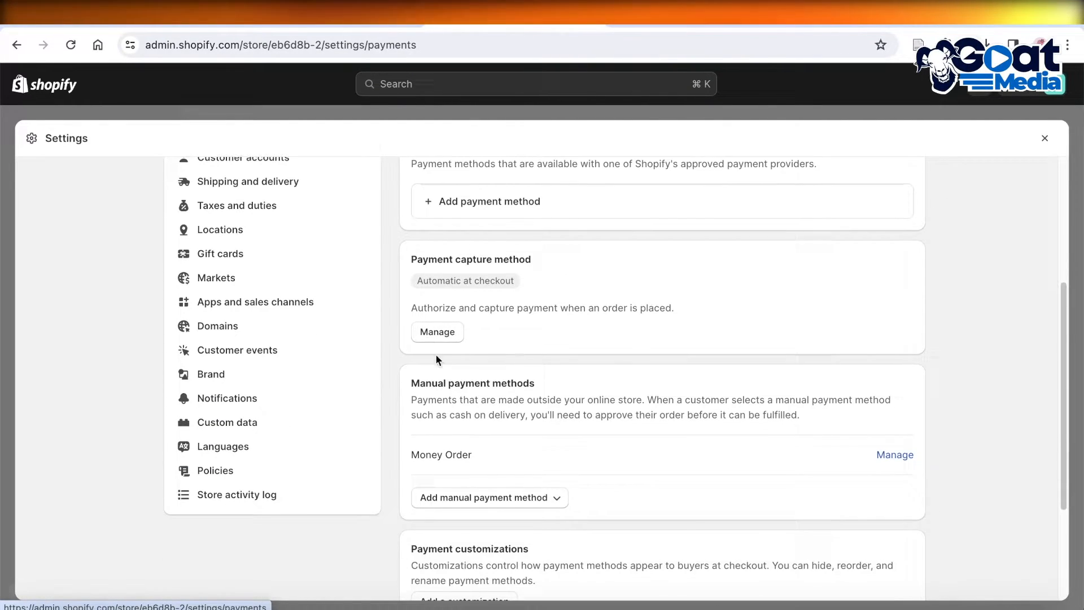
{"action": "scroll", "scroll_direction": "down", "scroll_amount": 3}
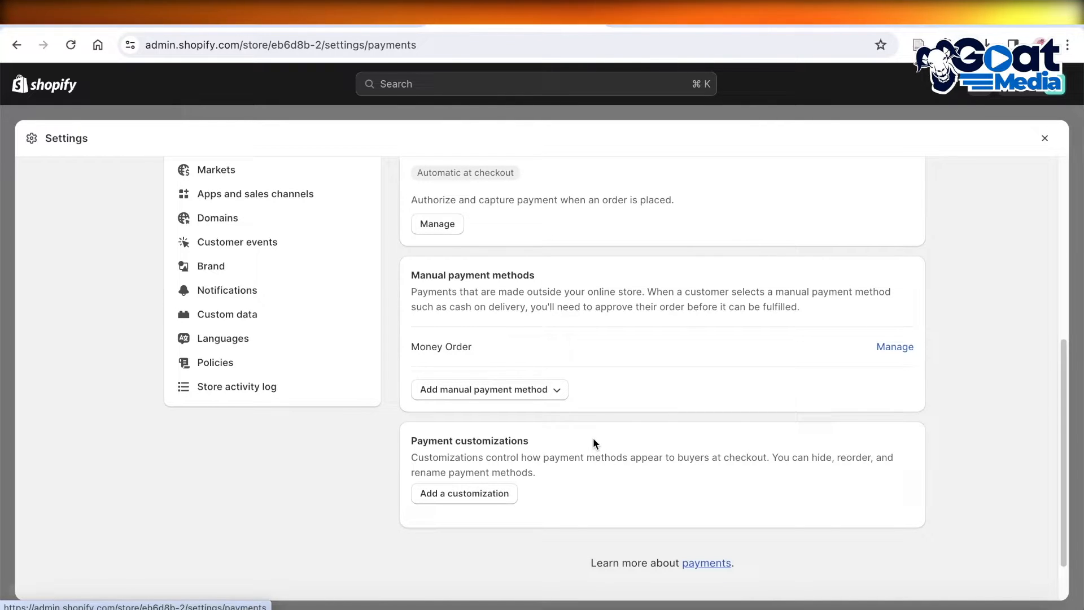
{"action": "scroll", "scroll_direction": "up", "scroll_amount": 3}
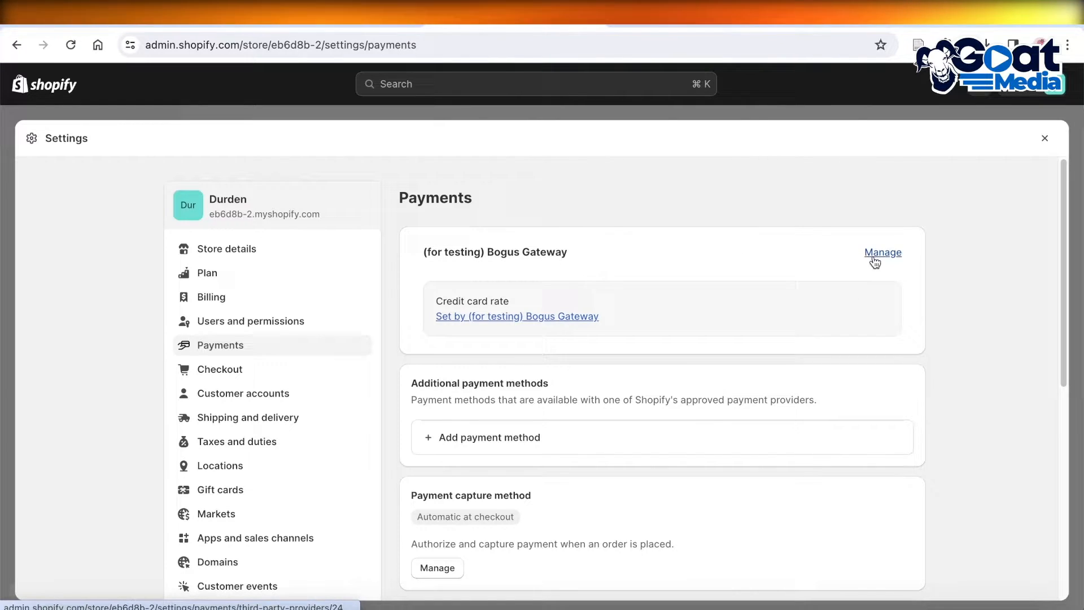
Deactivate the (for testing) Bogus Gateway from its Manage page and confirm.
{"action": "left_click", "coordinate": [883, 252]}
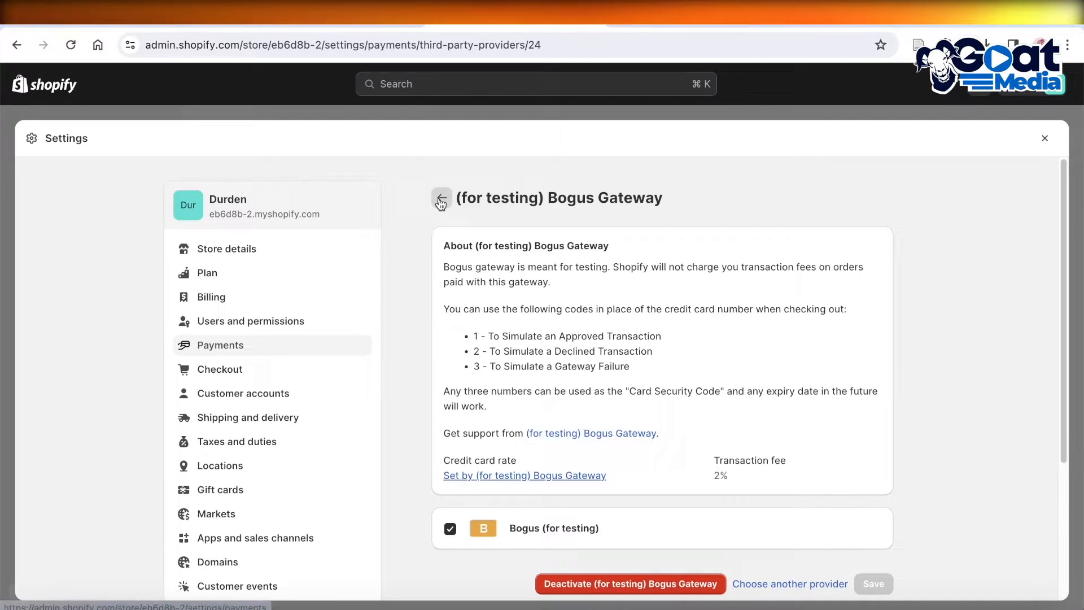
{"action": "scroll", "scroll_direction": "down", "scroll_amount": 3}
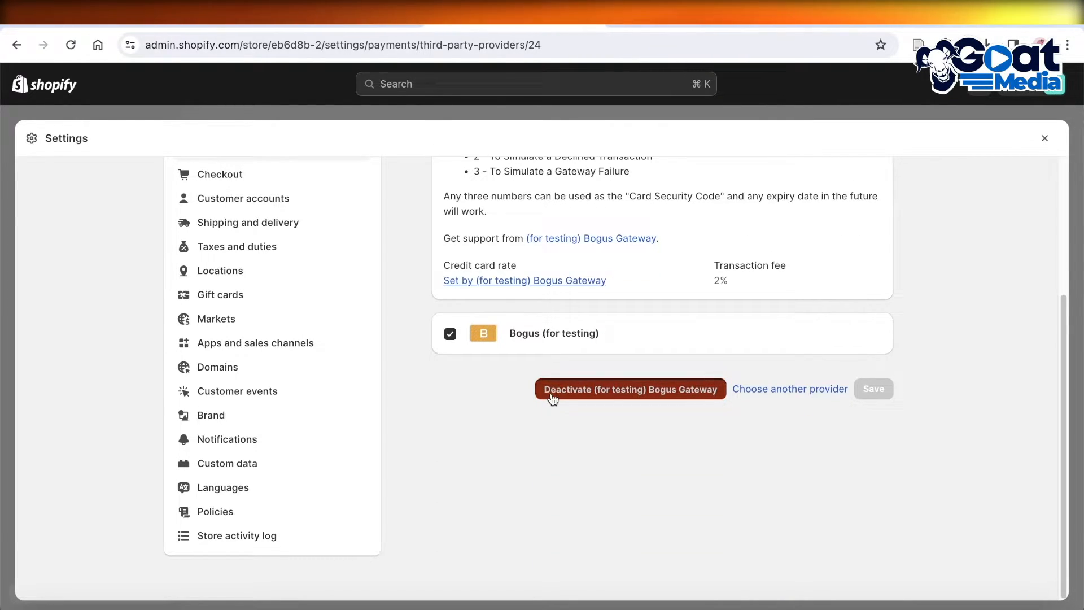
{"action": "left_click", "coordinate": [629, 389]}
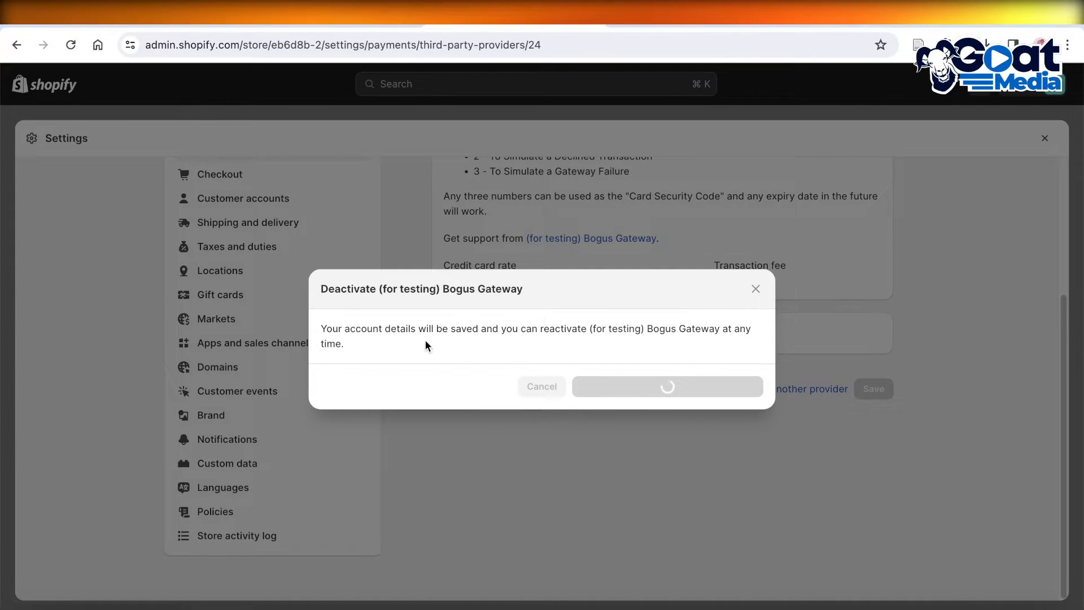
{"action": "left_click", "coordinate": [667, 386]}
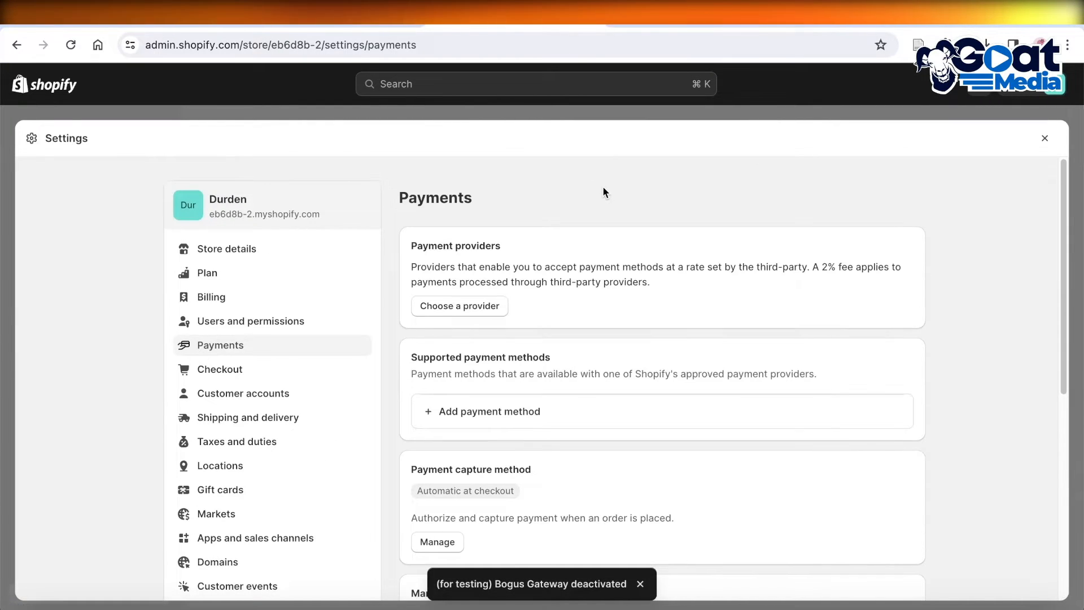
{"action": "mouse_move", "coordinate": [597, 211]}
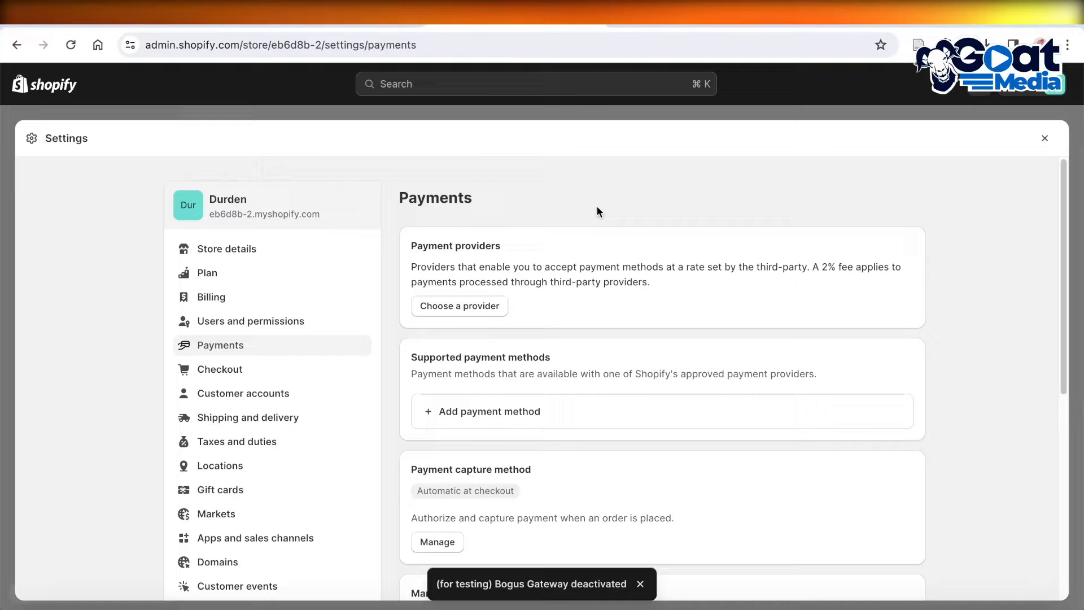
{"action": "mouse_move", "coordinate": [978, 280]}
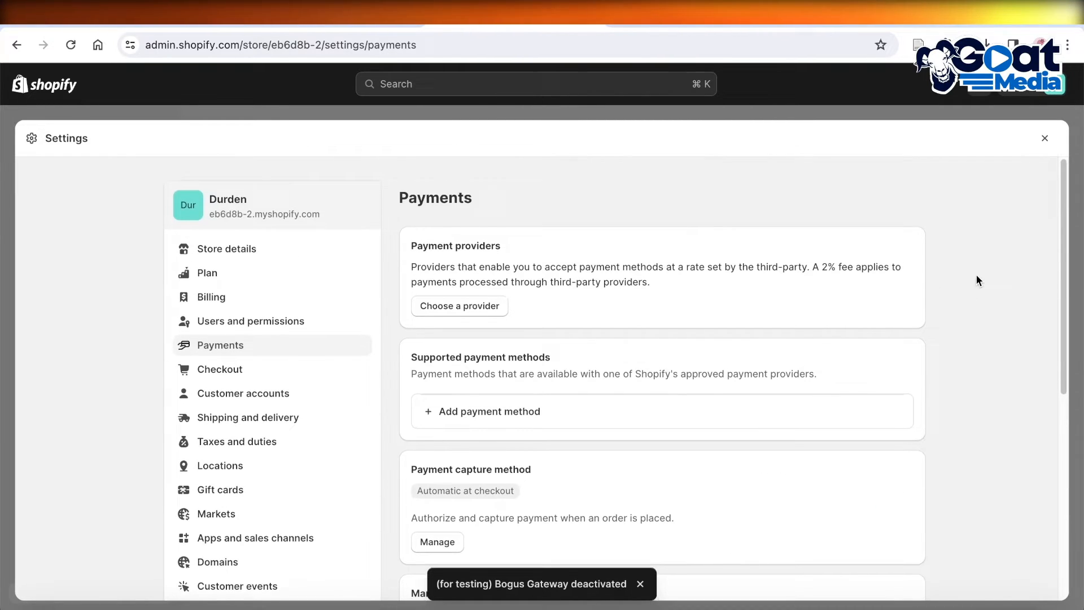
{"action": "scroll", "scroll_direction": "down", "scroll_amount": 3}
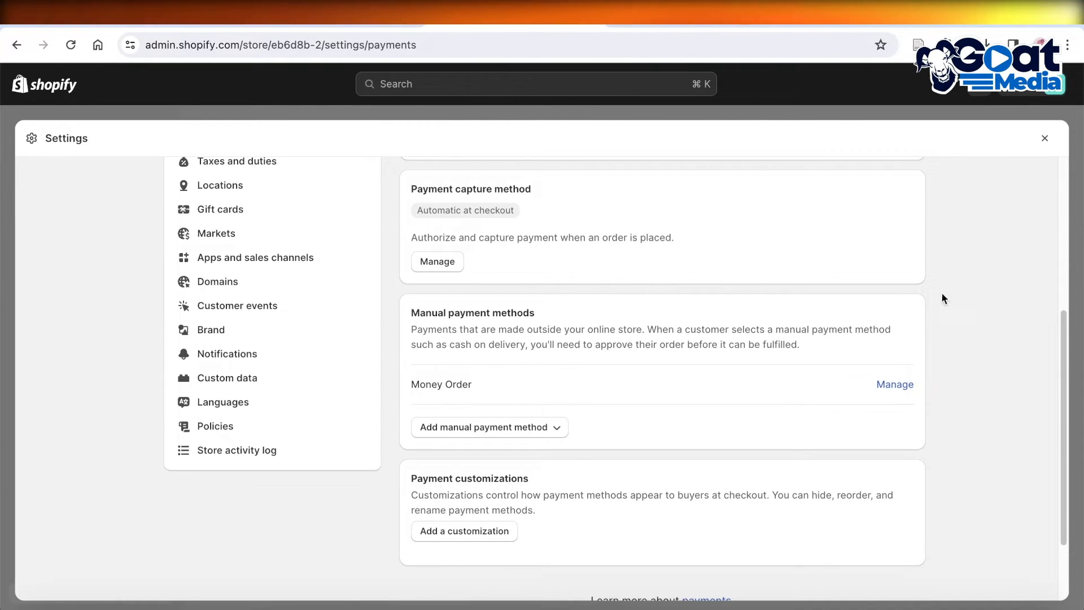
{"action": "mouse_move", "coordinate": [508, 402]}
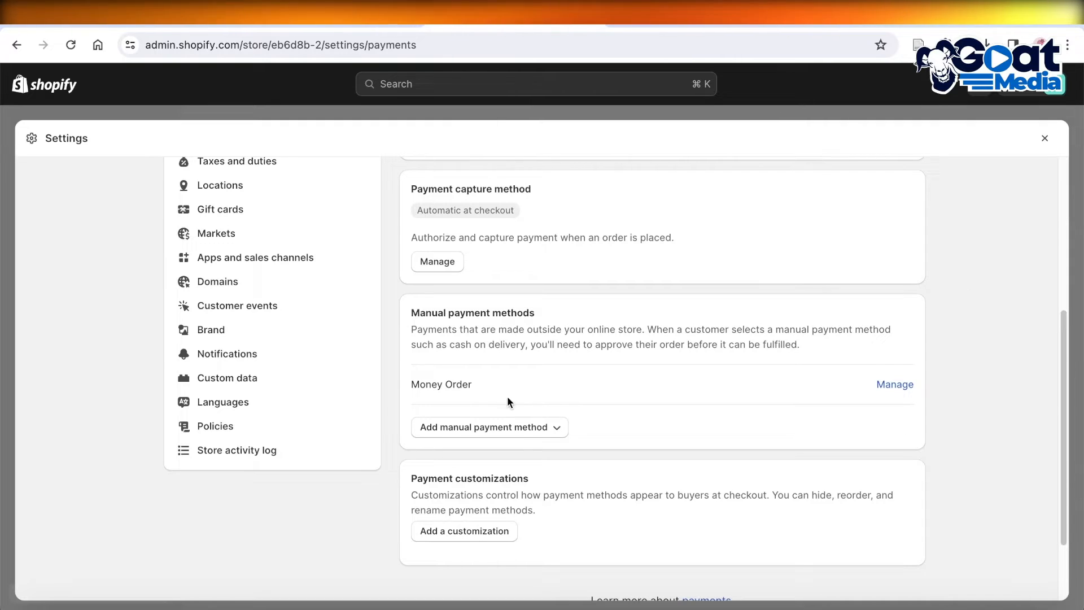
{"action": "mouse_move", "coordinate": [664, 316]}
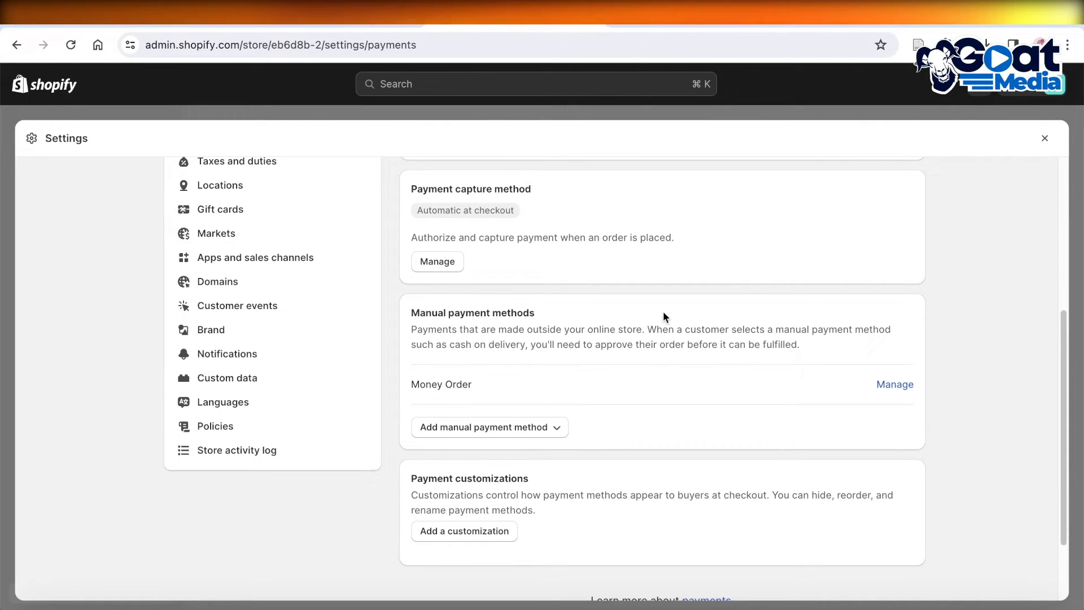
Deactivate the Money Order manual method, then close Settings back to the home dashboard.
{"action": "left_click", "coordinate": [894, 384]}
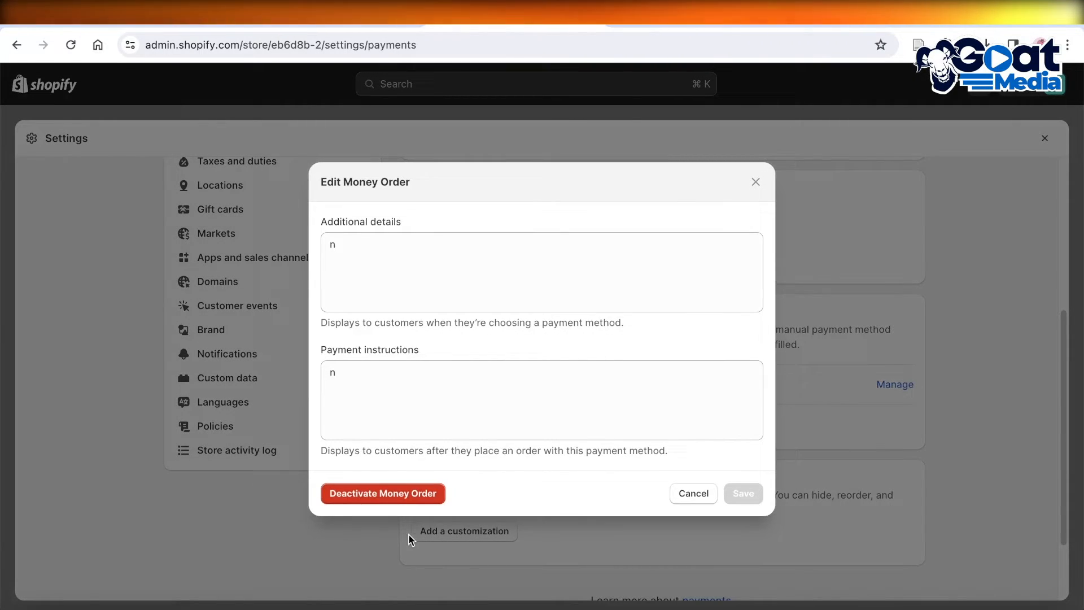
{"action": "left_click", "coordinate": [382, 493]}
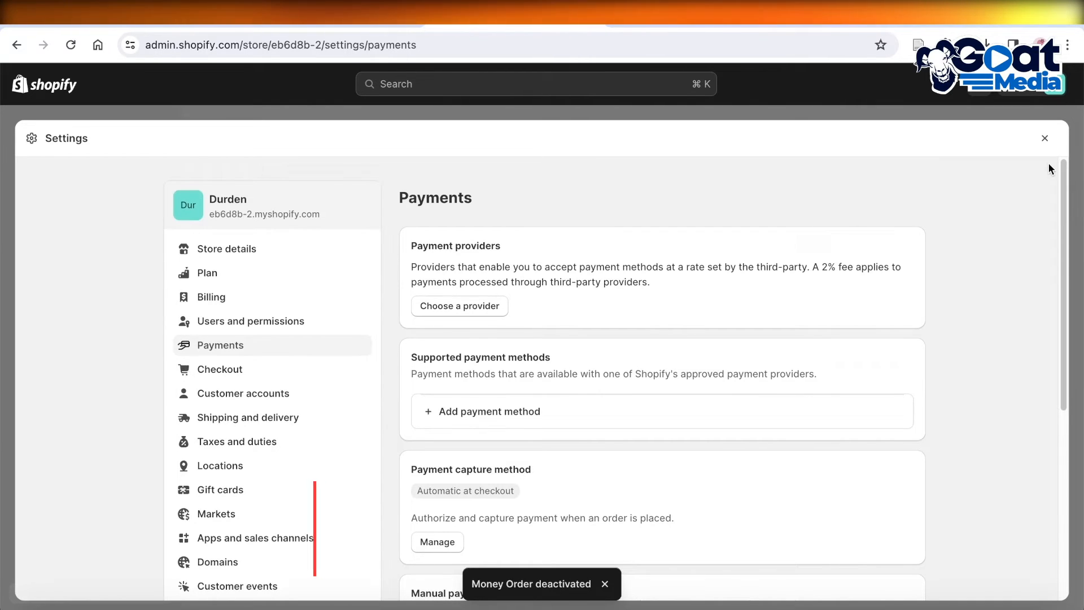
{"action": "left_click", "coordinate": [1044, 138]}
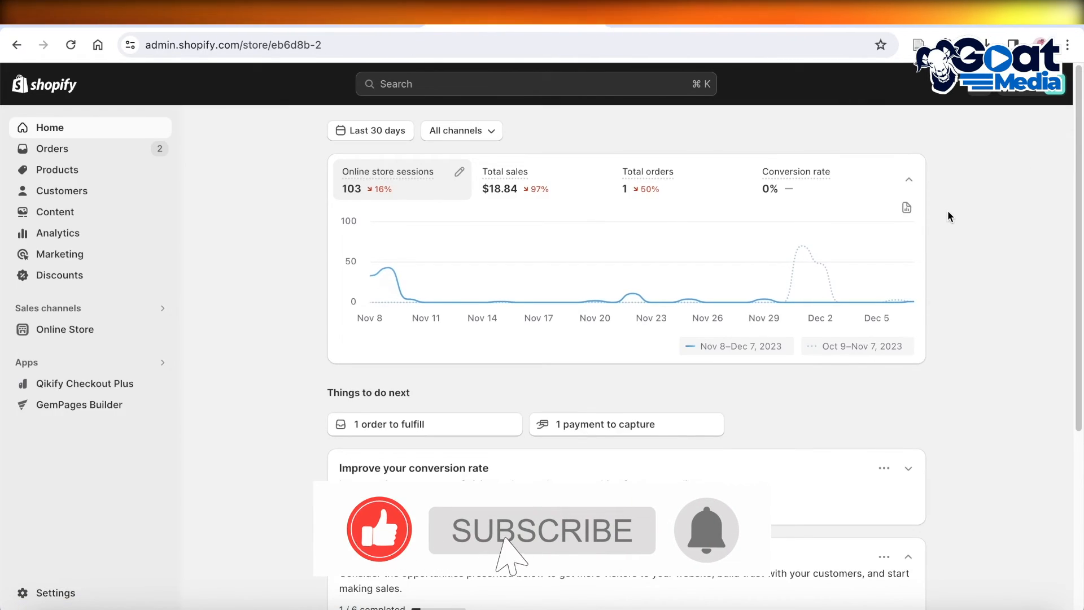